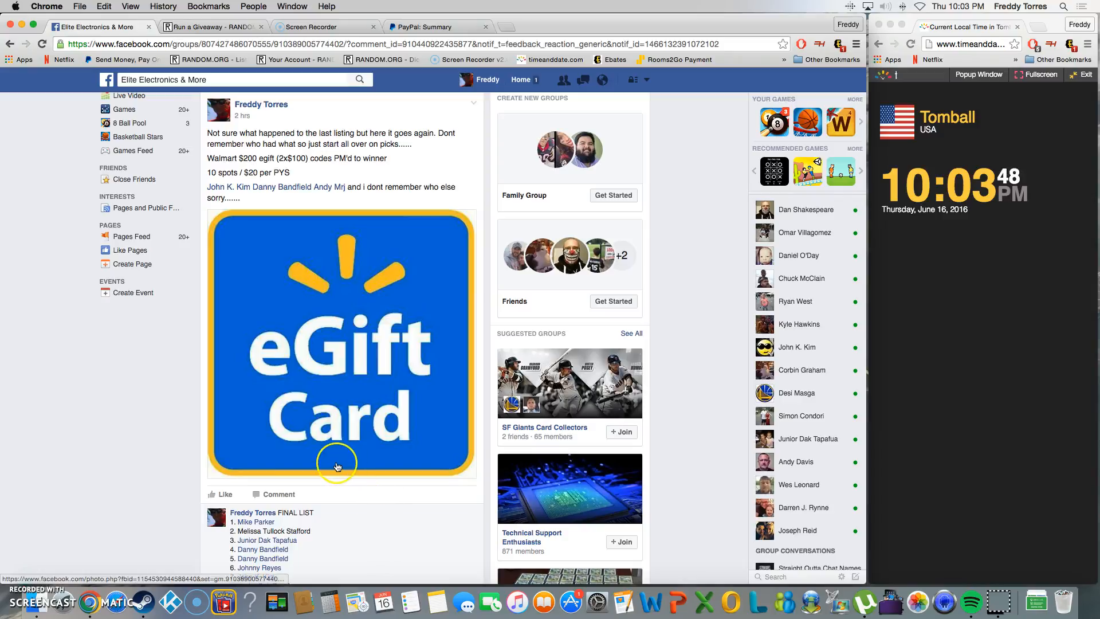
# - Post a 'live' comment below the final entry list, then switch to the RANDOM.ORG tab
pyautogui.scroll(-3)
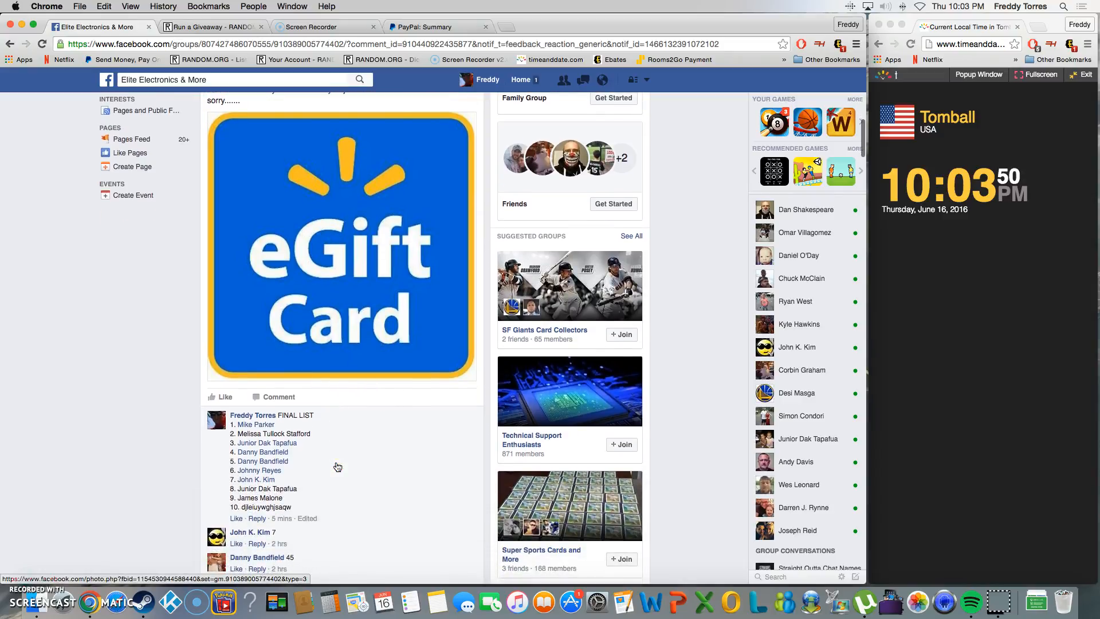
pyautogui.scroll(-3)
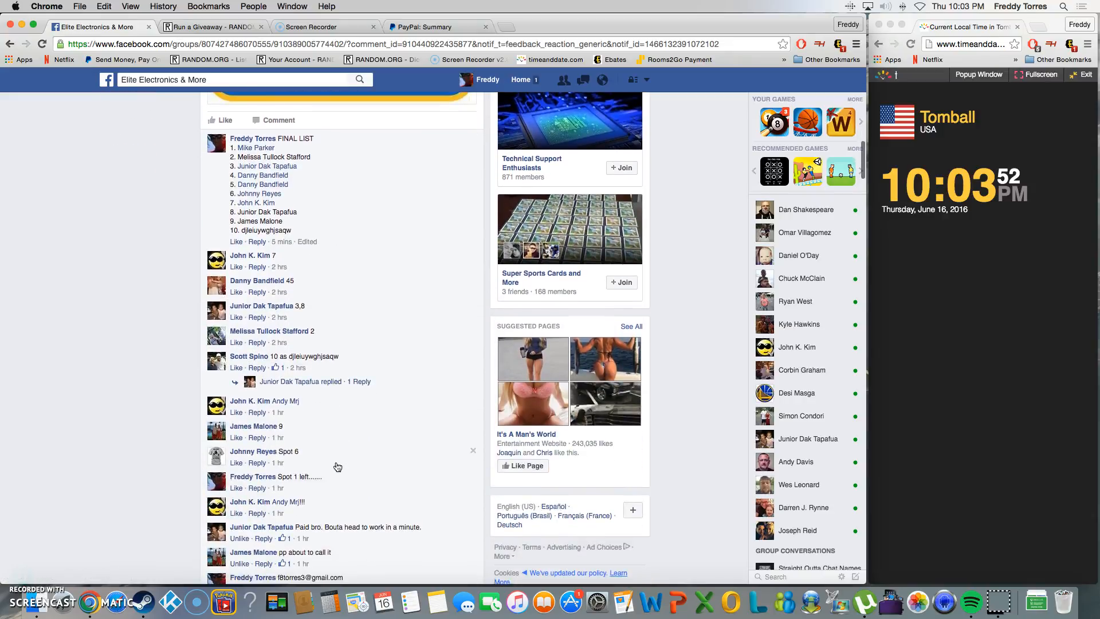
pyautogui.scroll(-3)
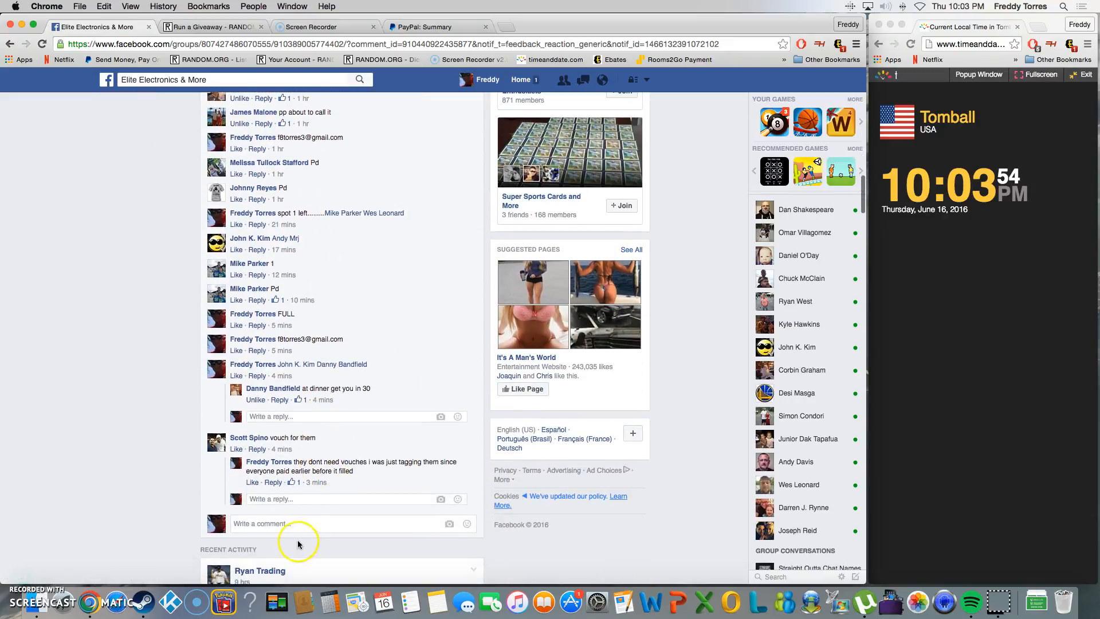
pyautogui.write('live')
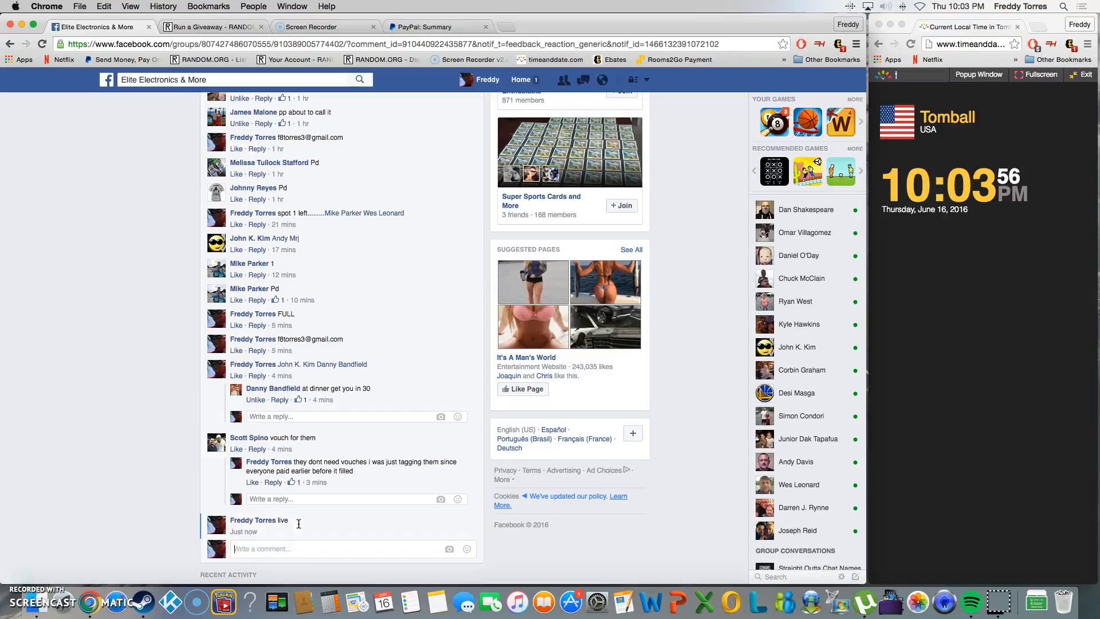
pyautogui.moveTo(285, 531)
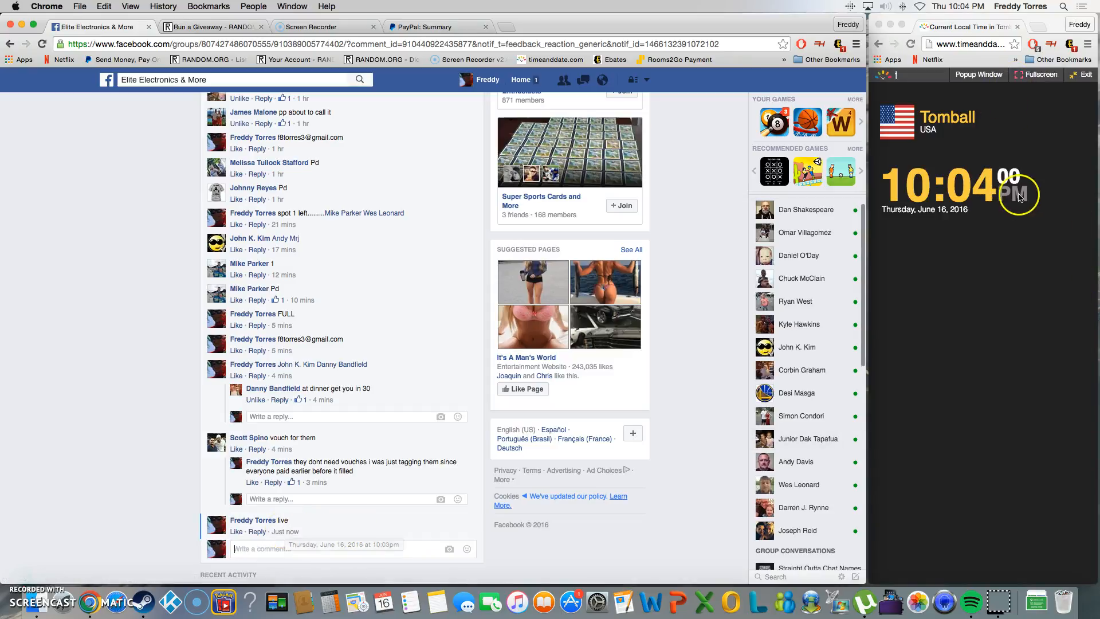
pyautogui.click(210, 27)
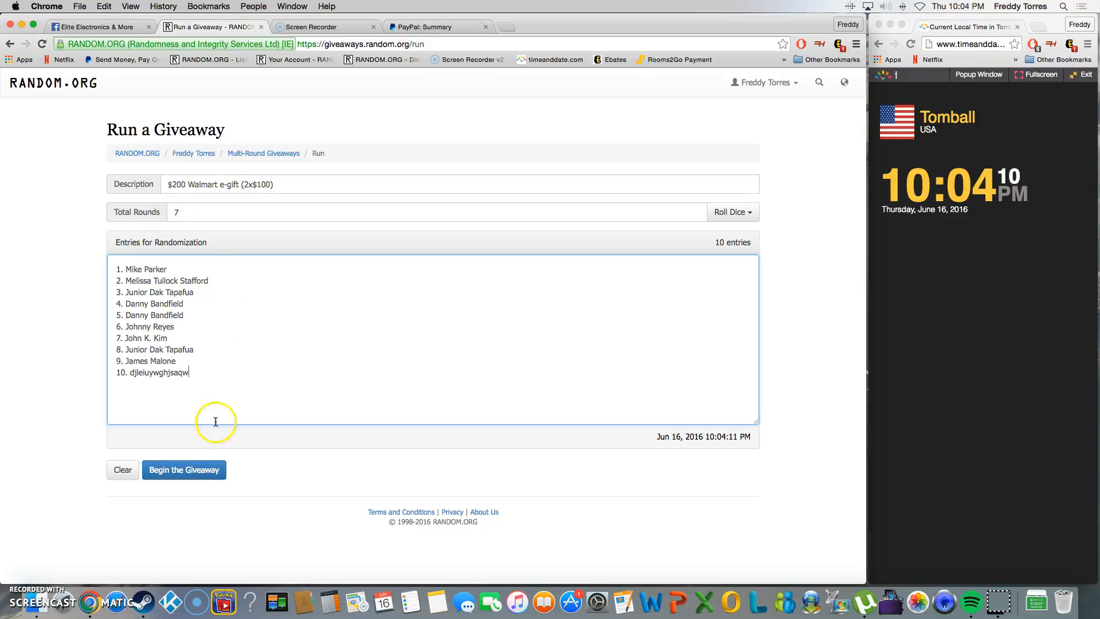
# - Begin and confirm the ten-entry giveaway, then run two shuffling rounds
pyautogui.click(184, 469)
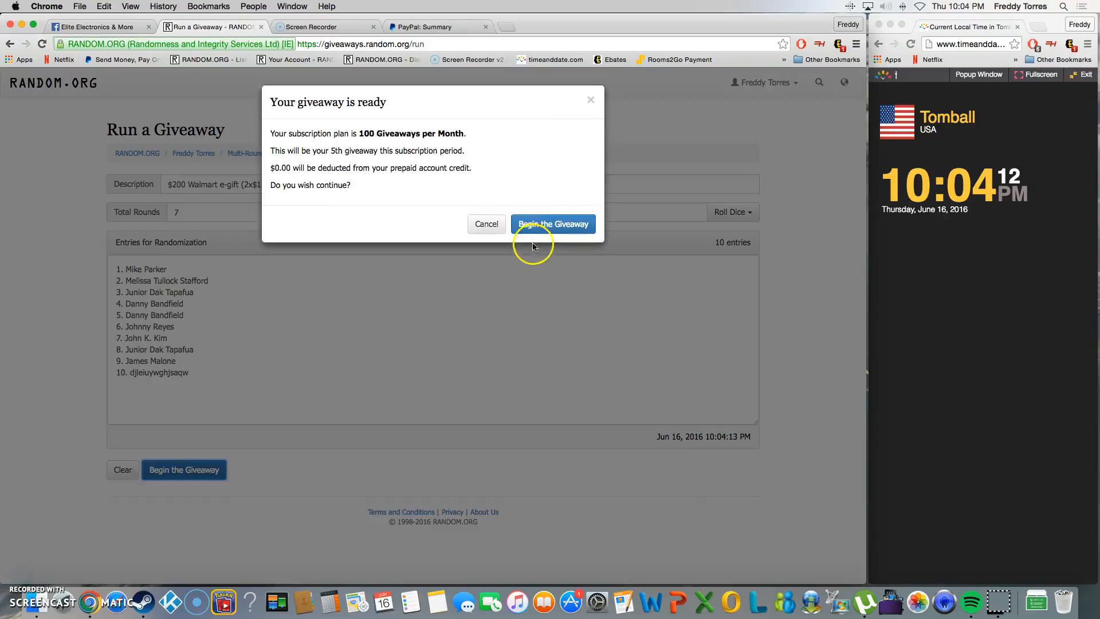
pyautogui.click(553, 224)
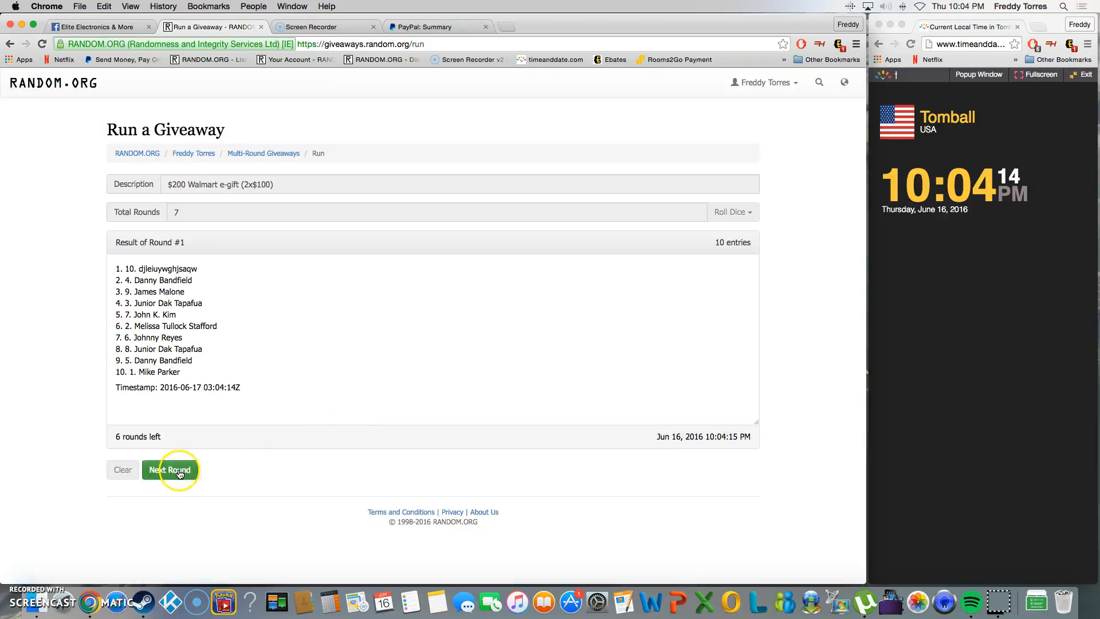
pyautogui.click(169, 470)
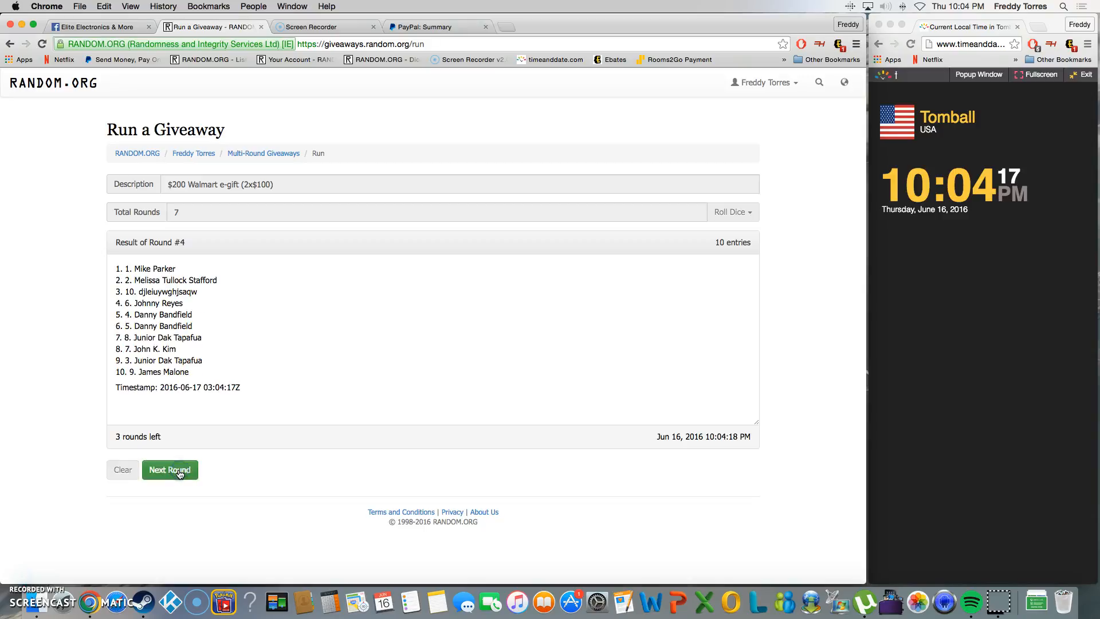
pyautogui.click(169, 469)
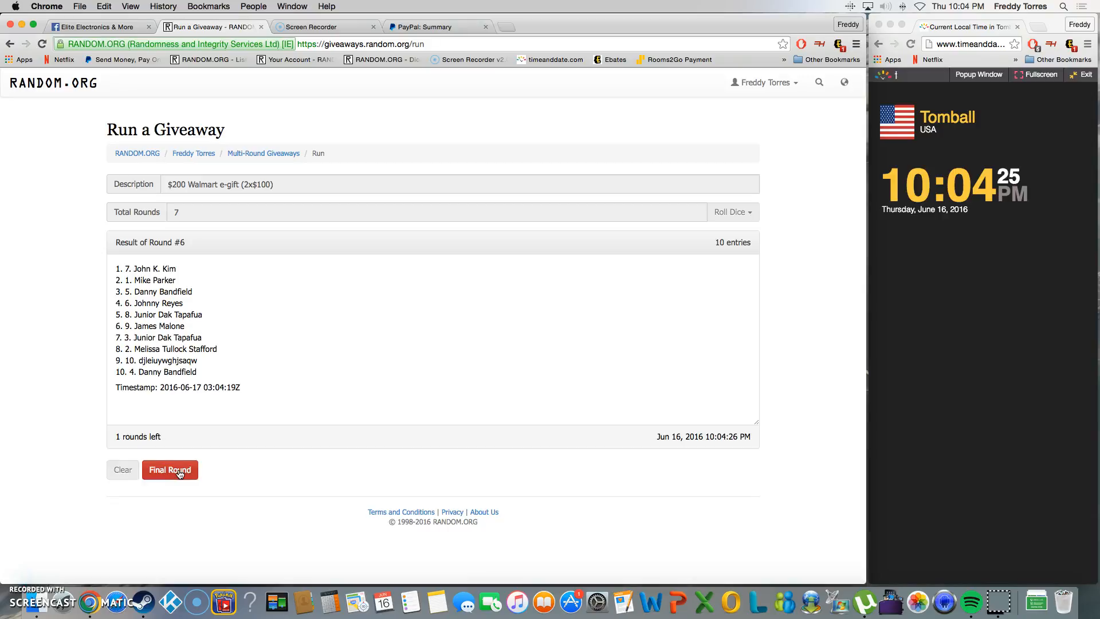
pyautogui.click(170, 470)
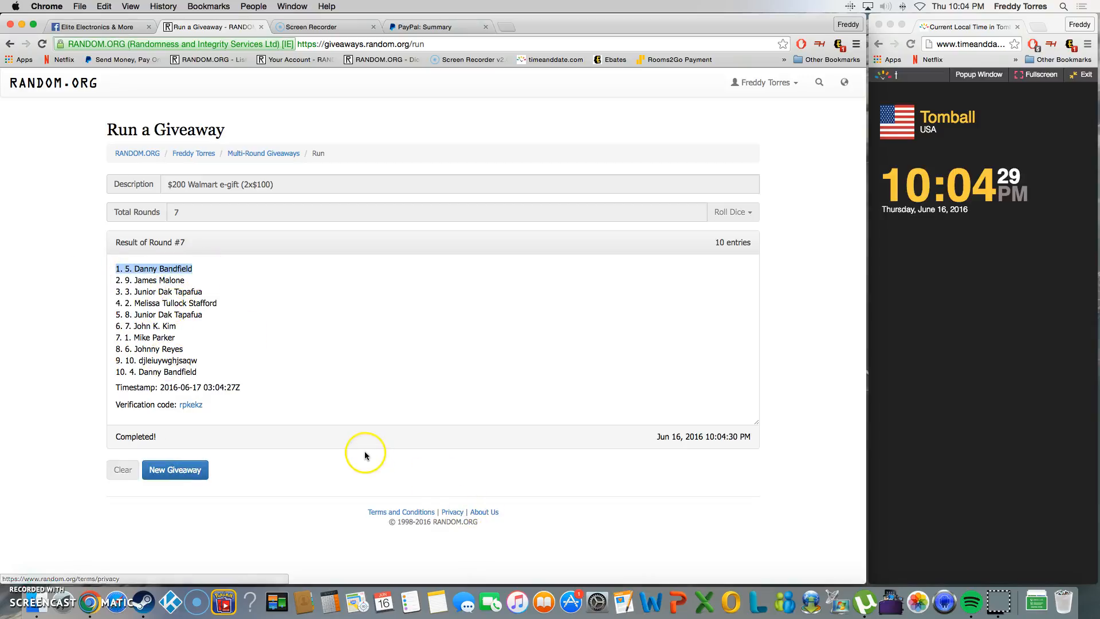
pyautogui.moveTo(357, 451)
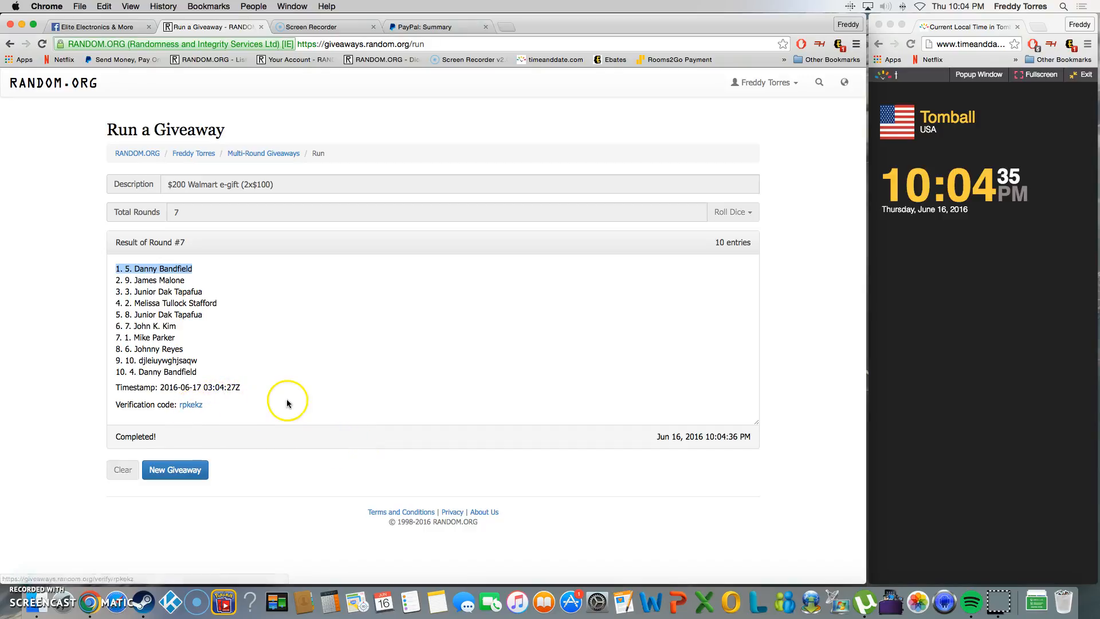
pyautogui.click(98, 27)
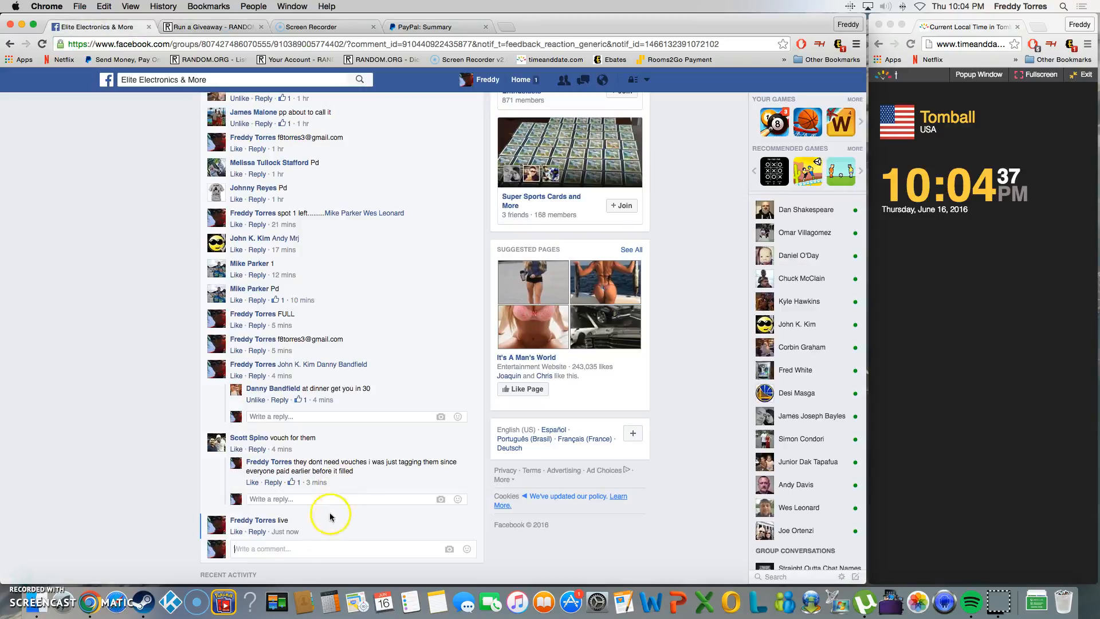
# - Comment 'done' on the giveaway thread below 'live'
pyautogui.write('don')
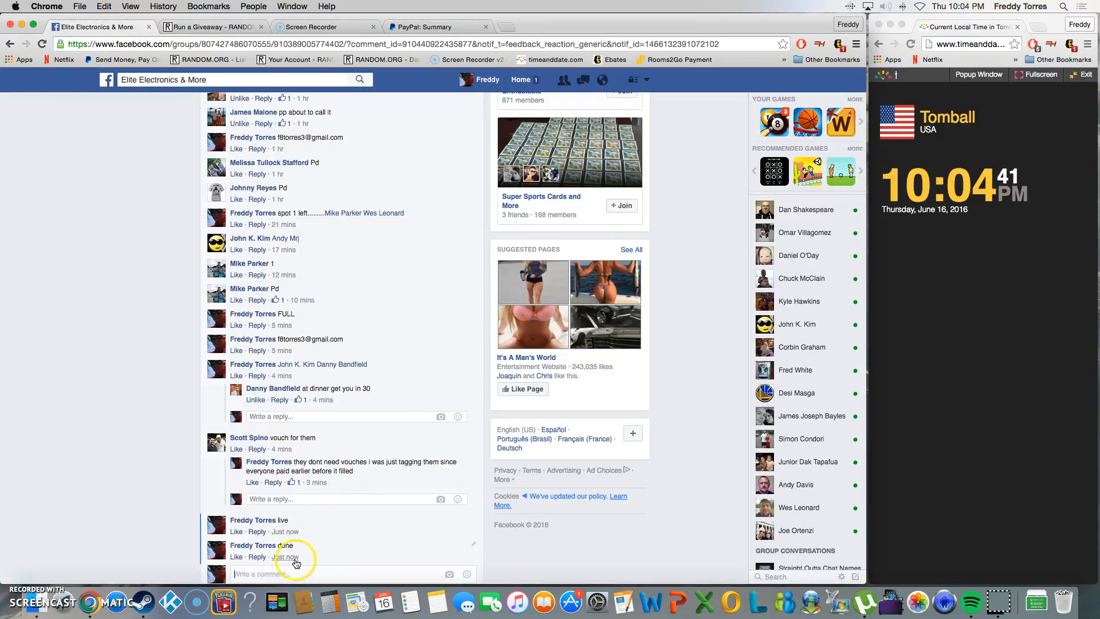
pyautogui.moveTo(285, 556)
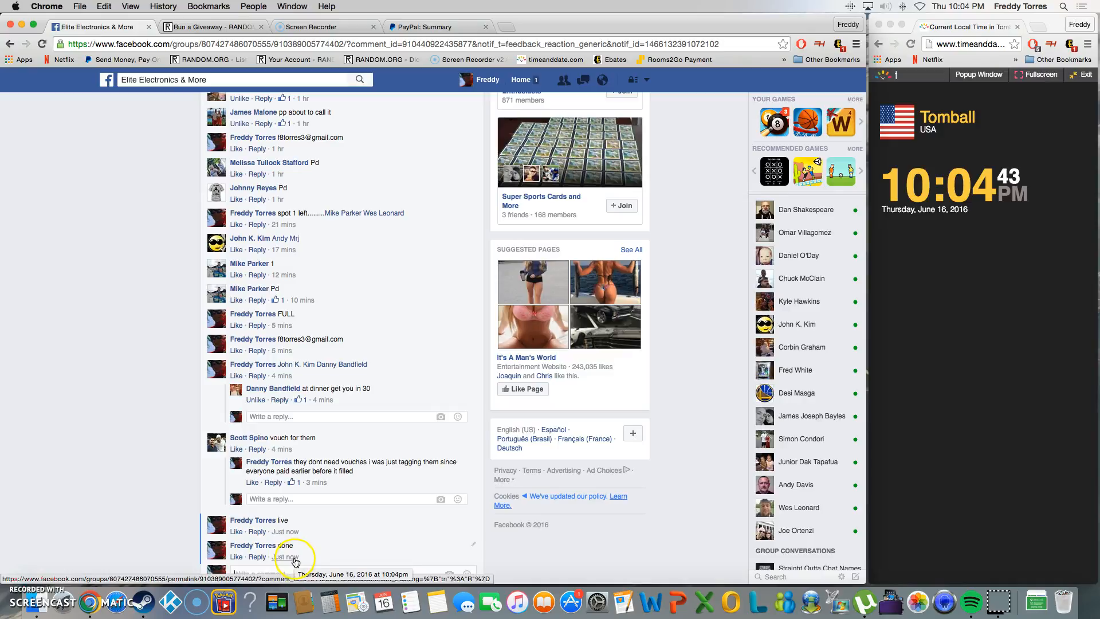